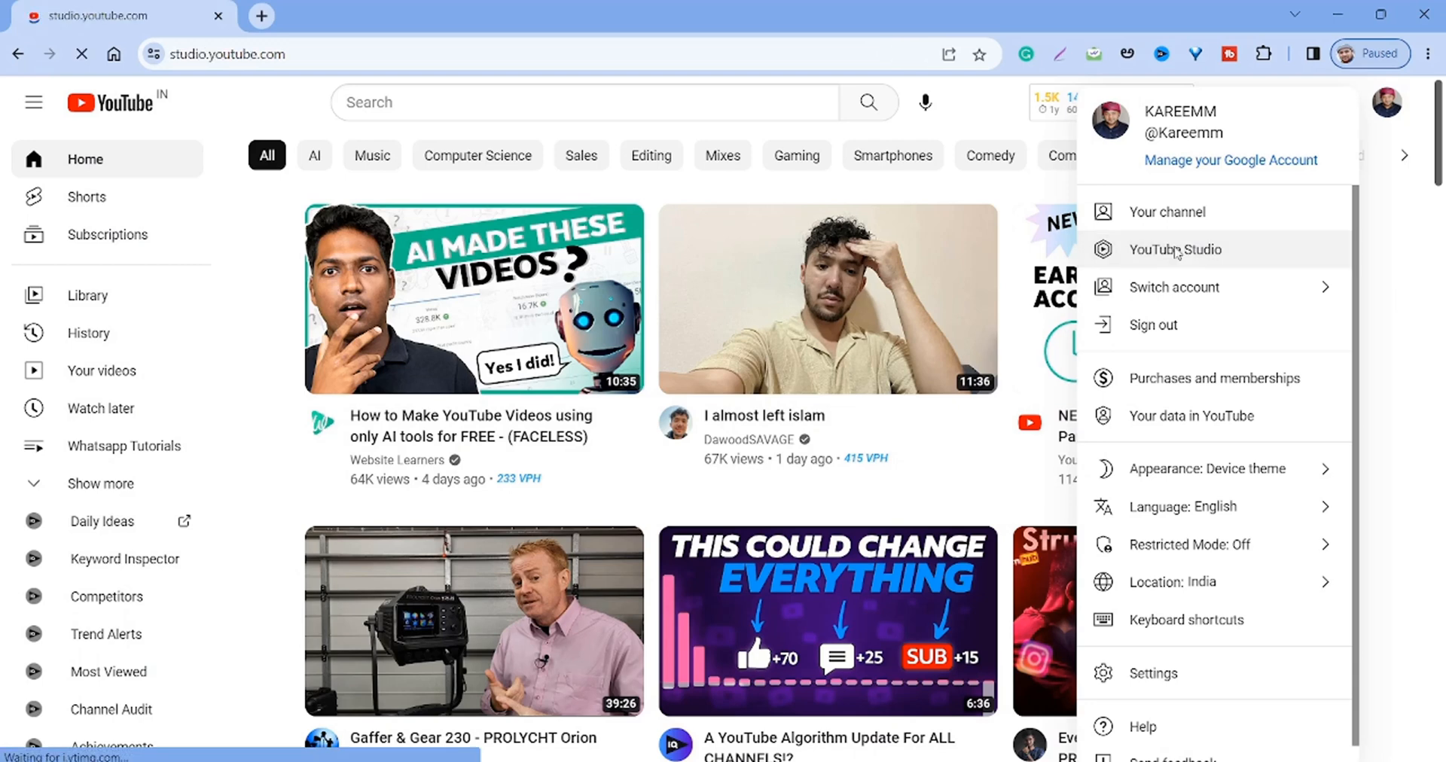
Open YouTube Studio from the profile menu and go to Content in the sidebar.
click(1173, 249)
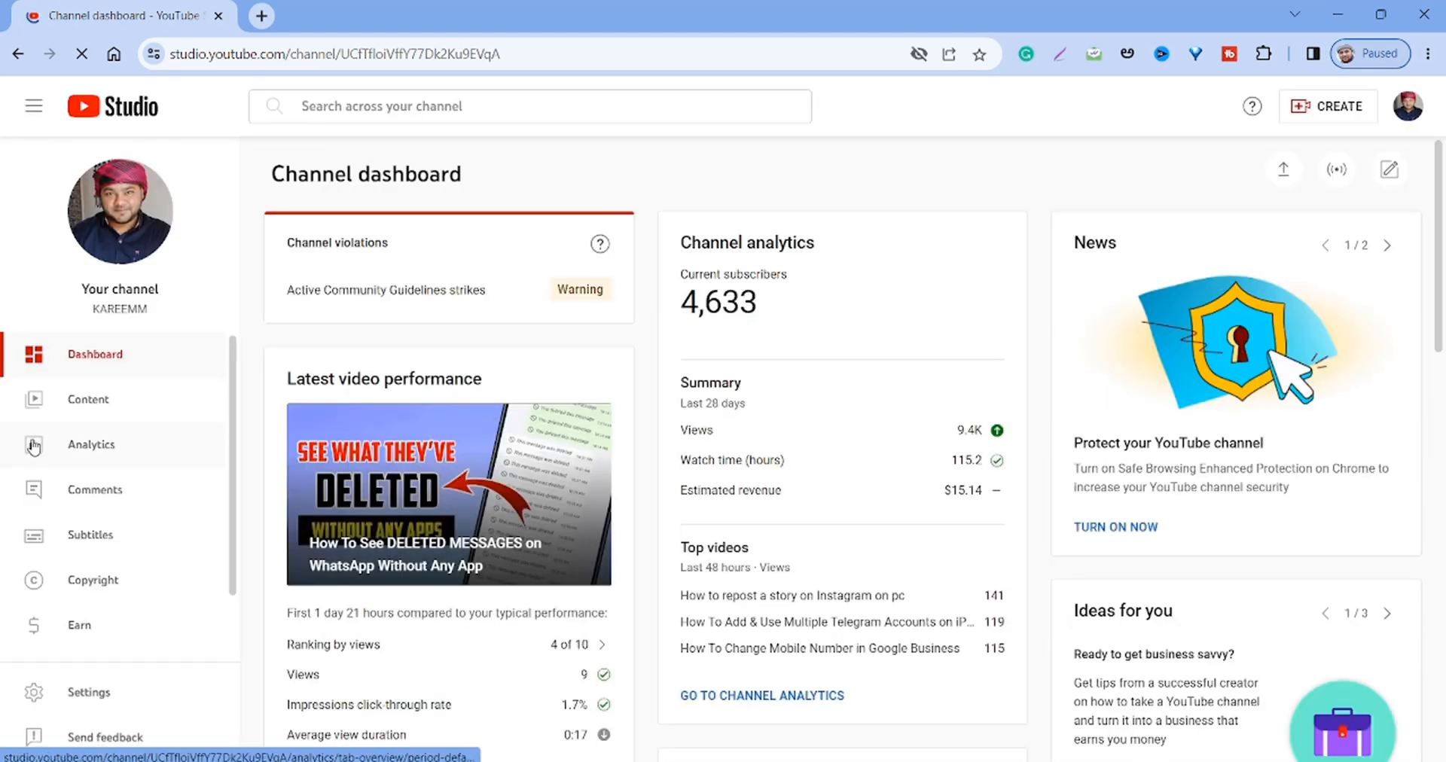
click(88, 399)
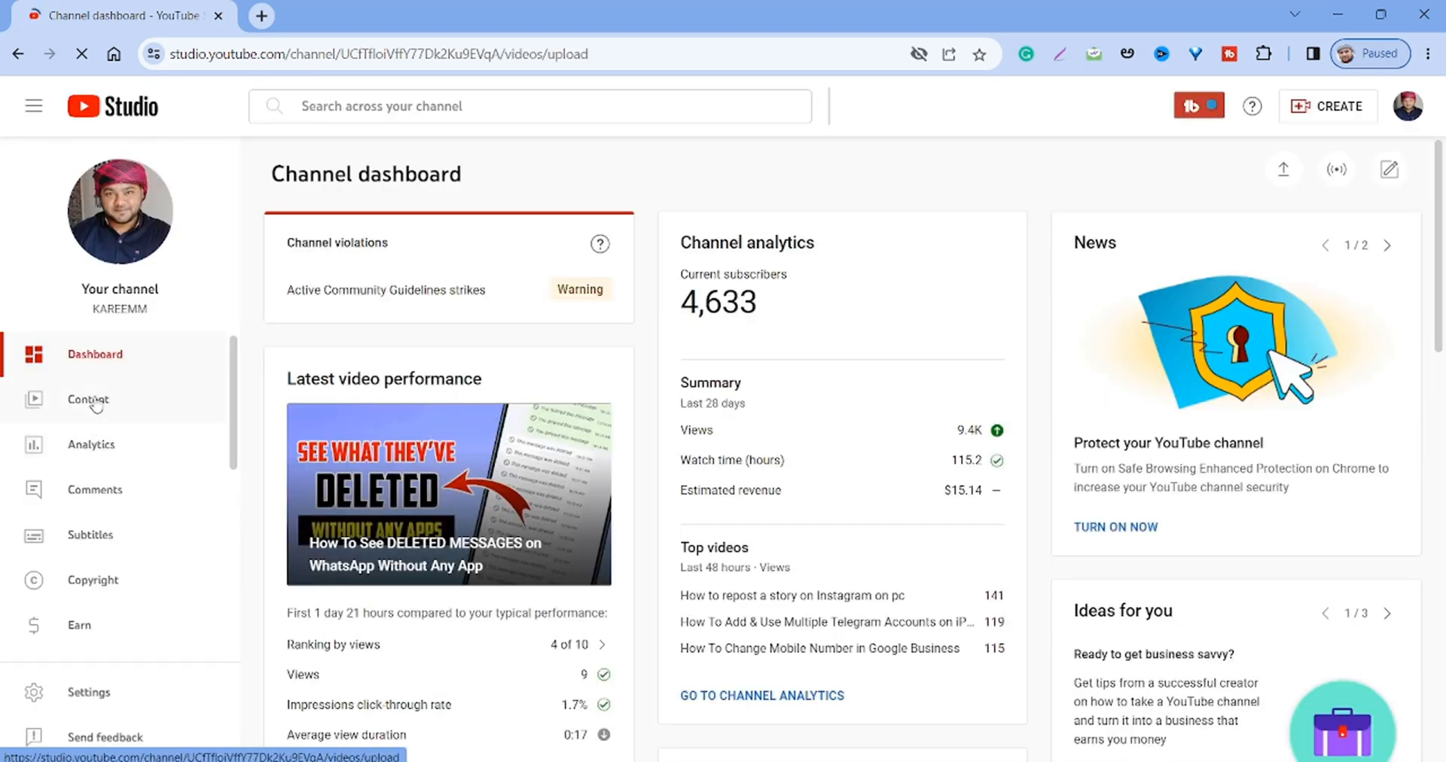
Browse the Videos table on the Content page, reviewing each video's Likes (vs. dislikes) column.
click(87, 400)
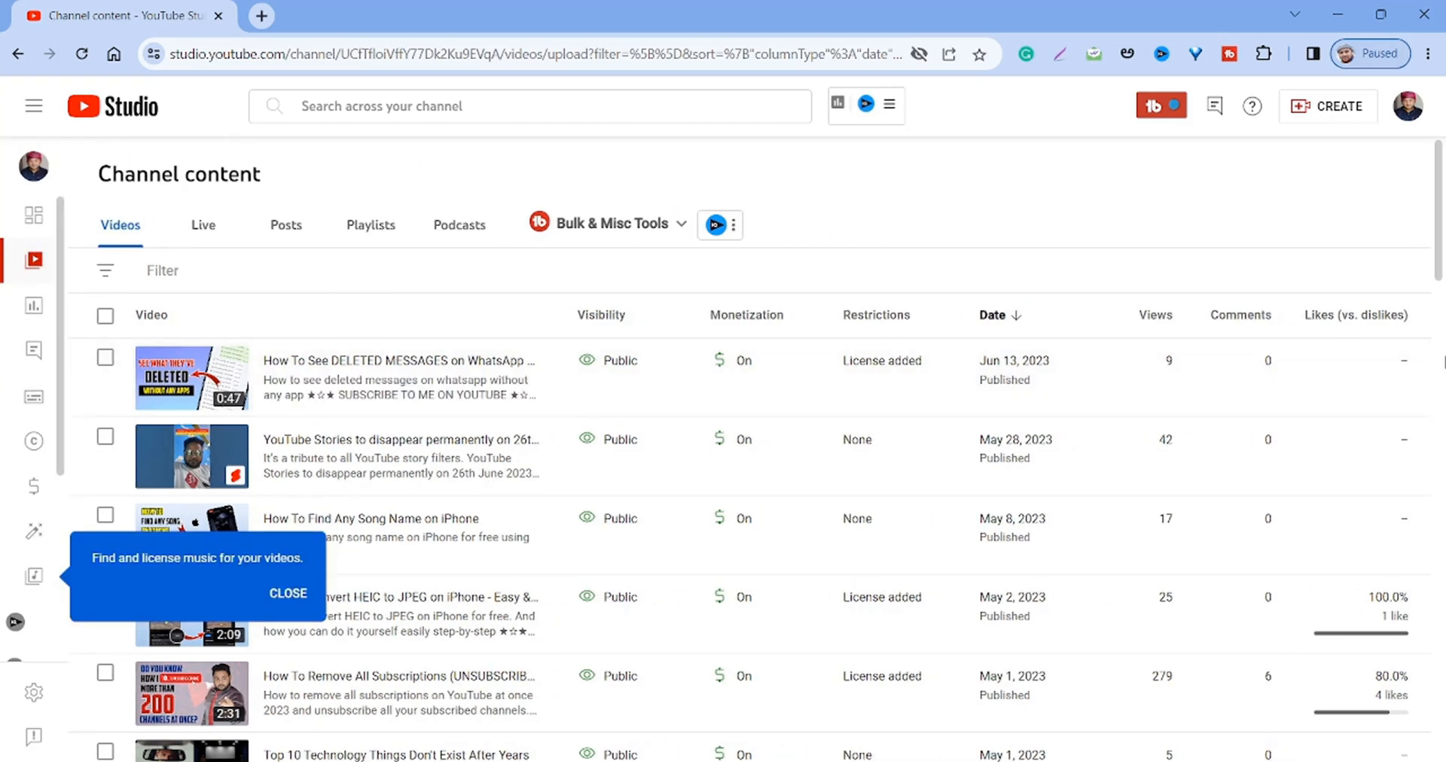
scroll(down, 3)
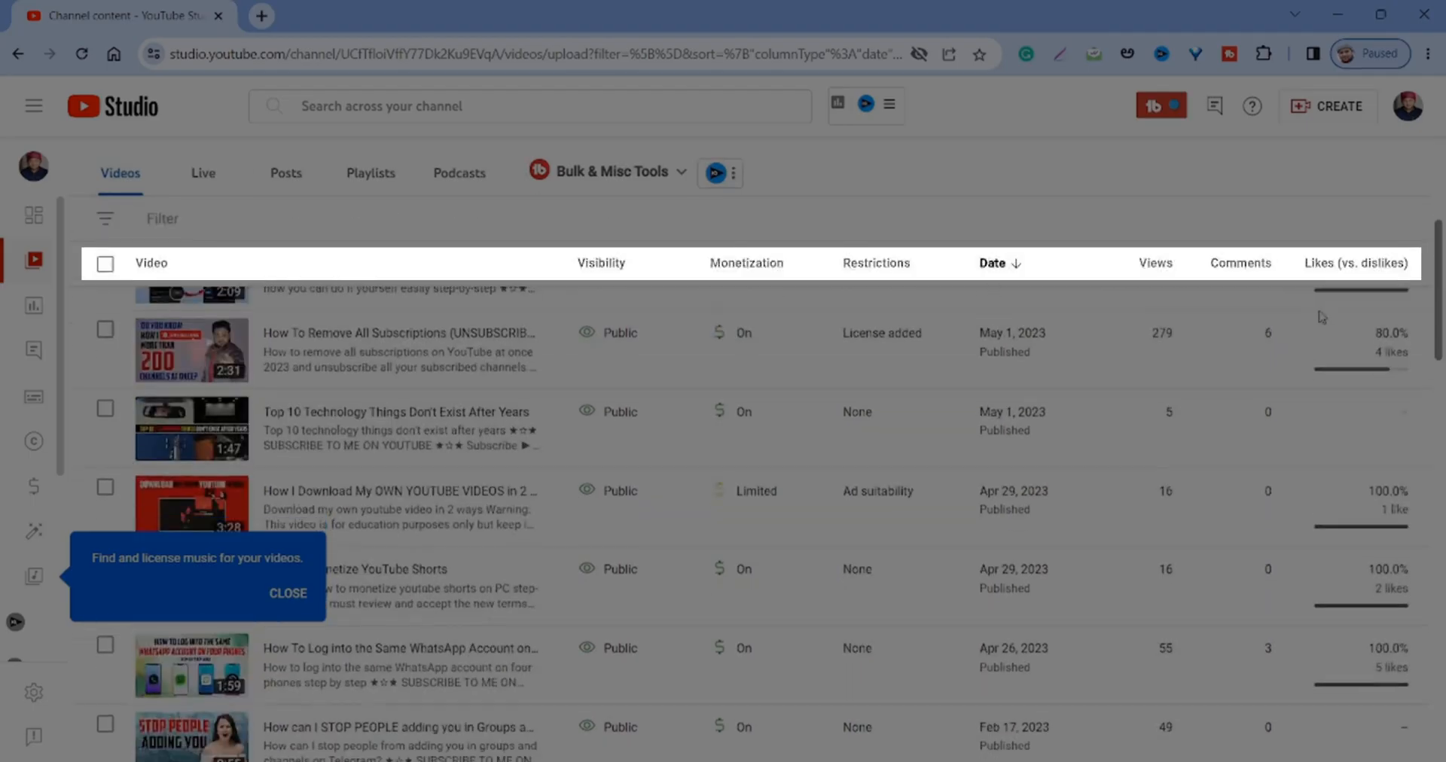
scroll(down, 3)
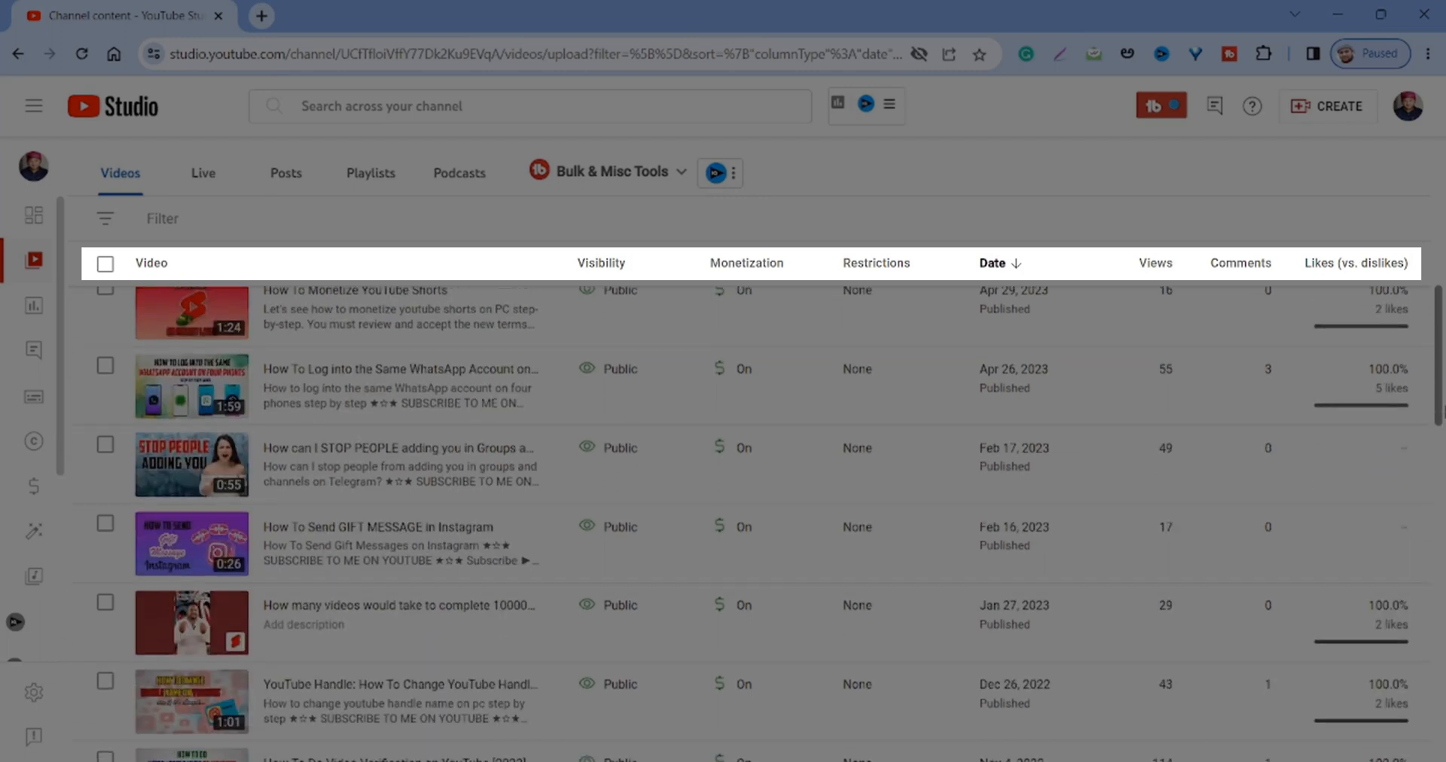
scroll(down, 3)
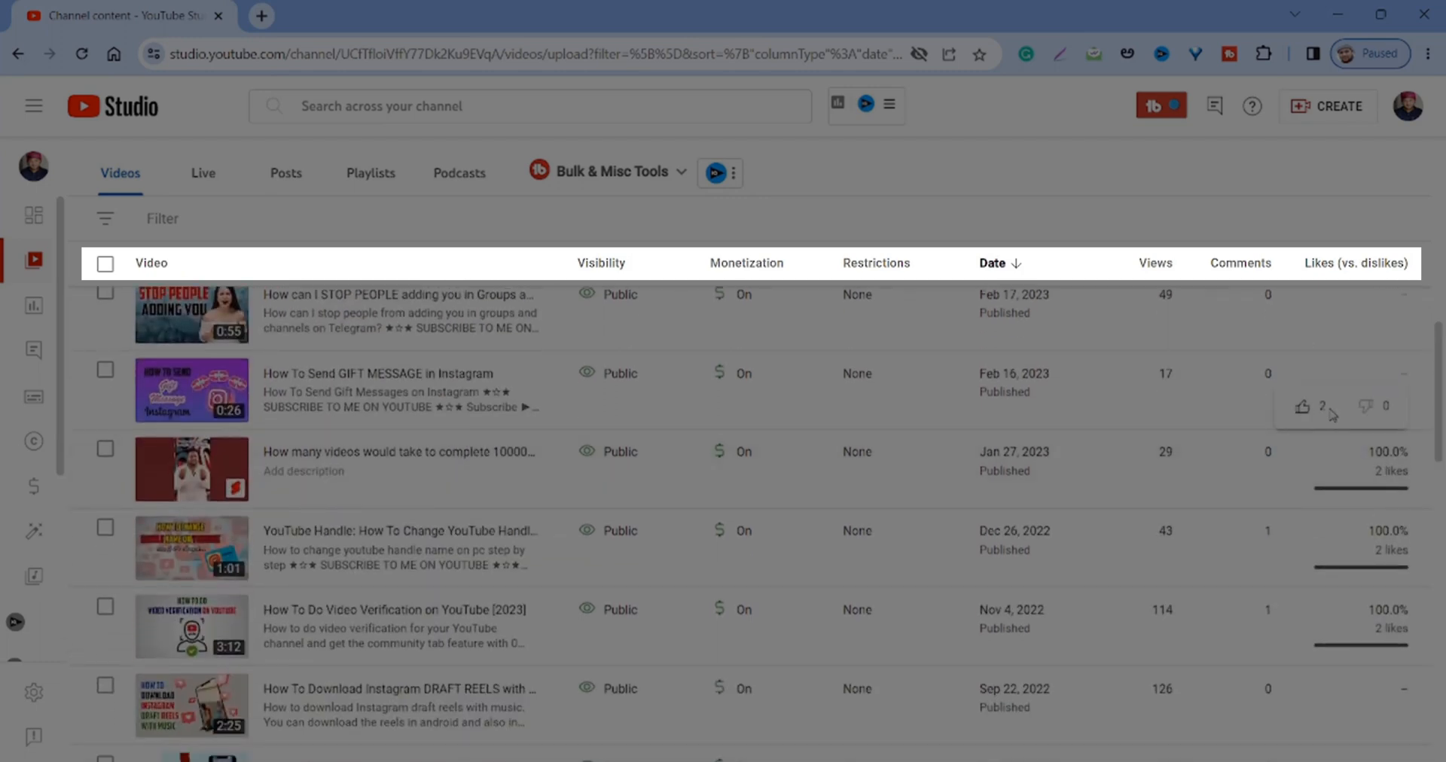
scroll(down, 3)
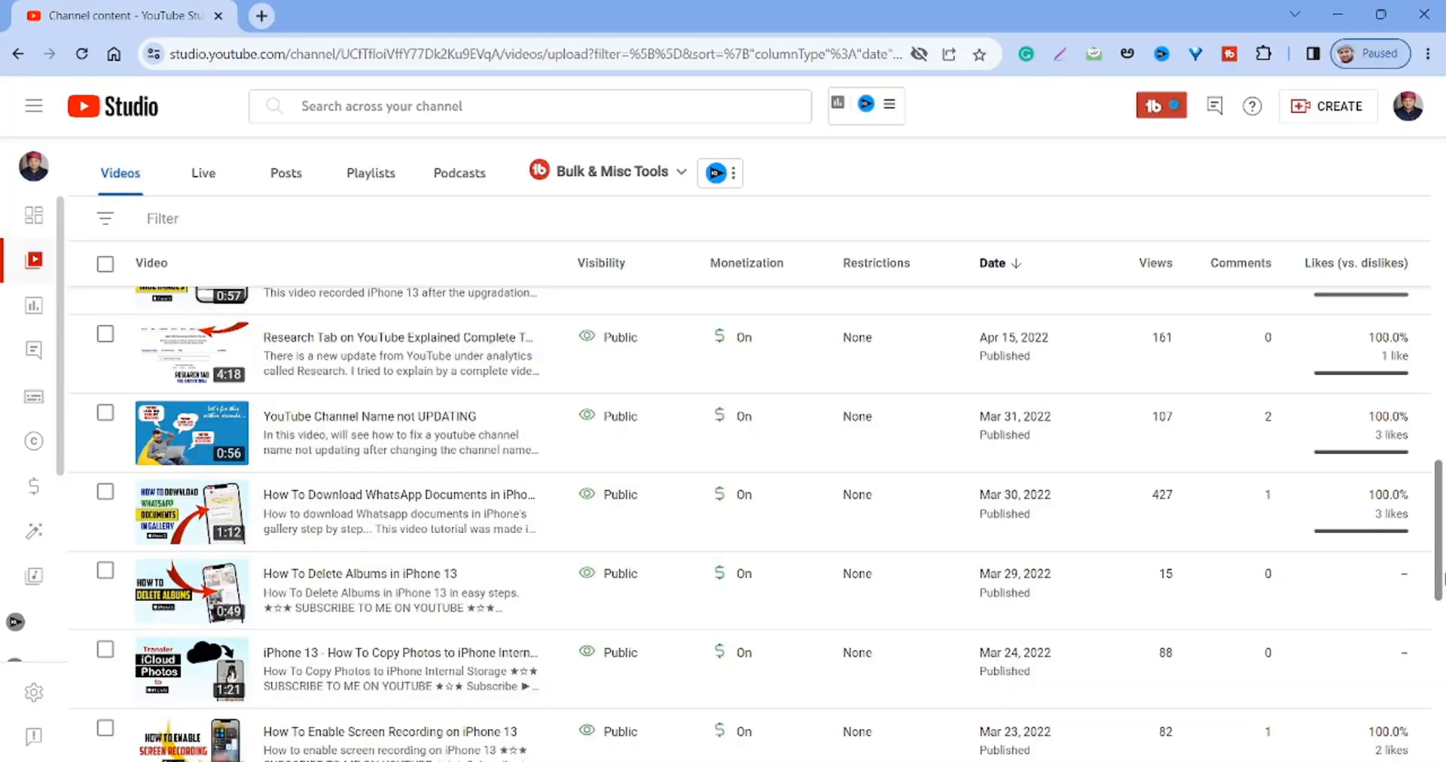
scroll(down, 3)
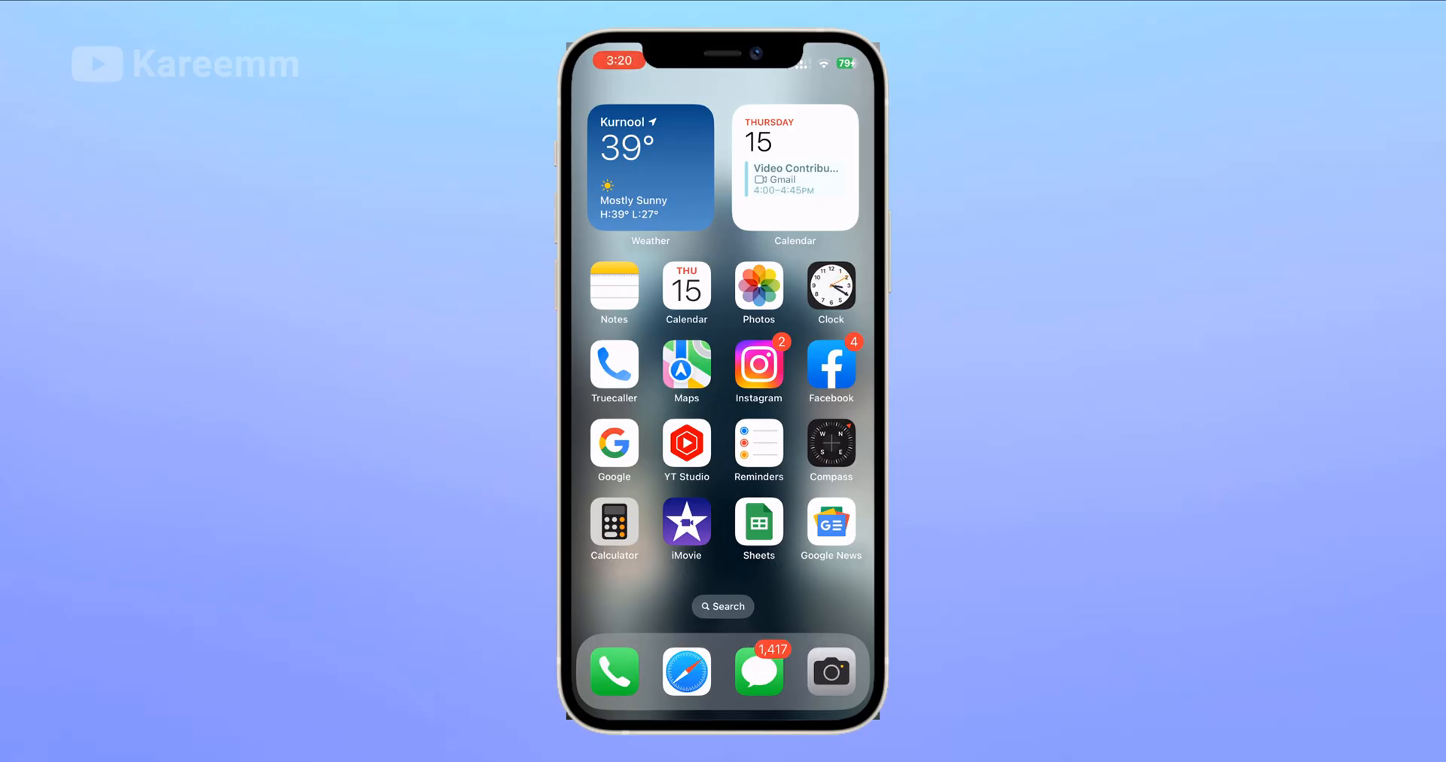
Launch the YT Studio iPhone app and scroll its Dashboard through latest content and comments.
click(687, 444)
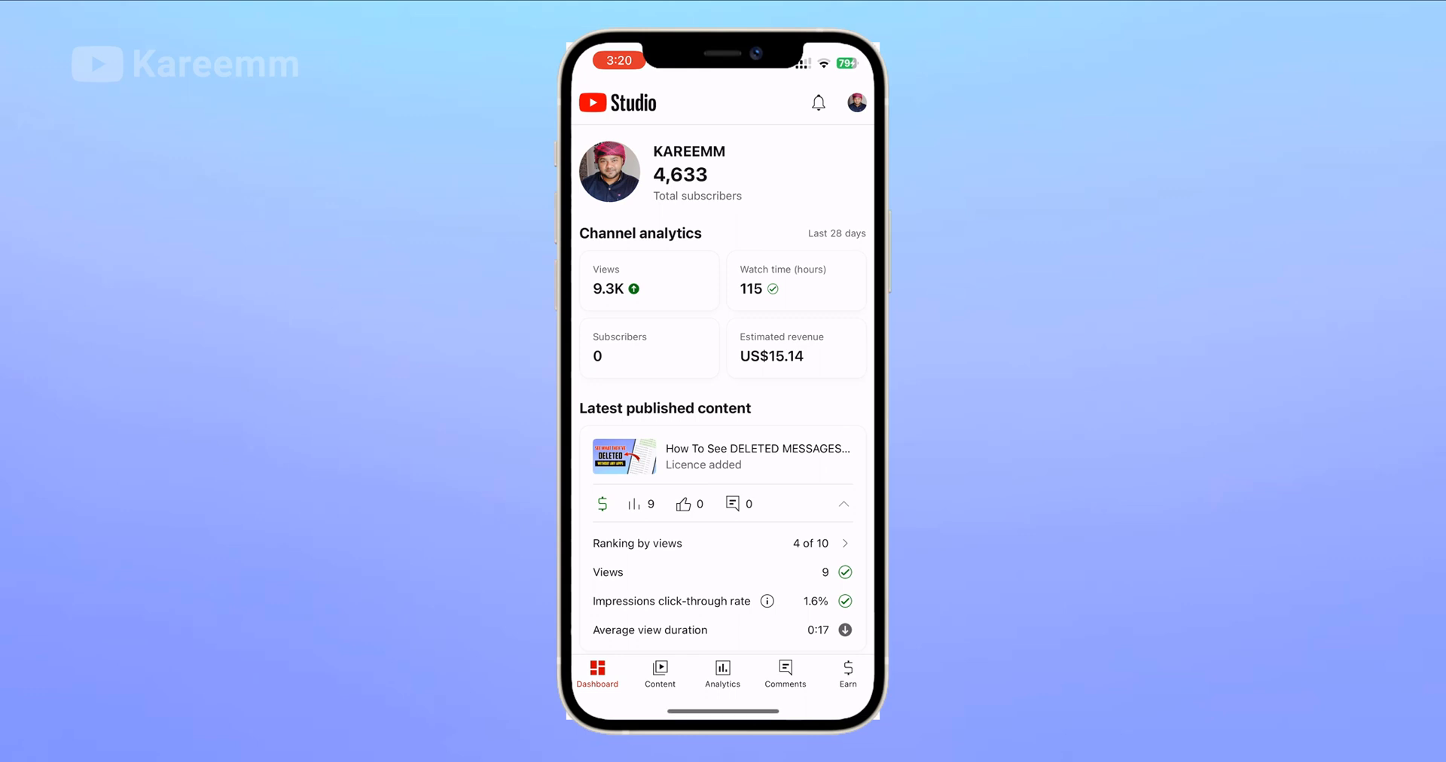
scroll(down, 3)
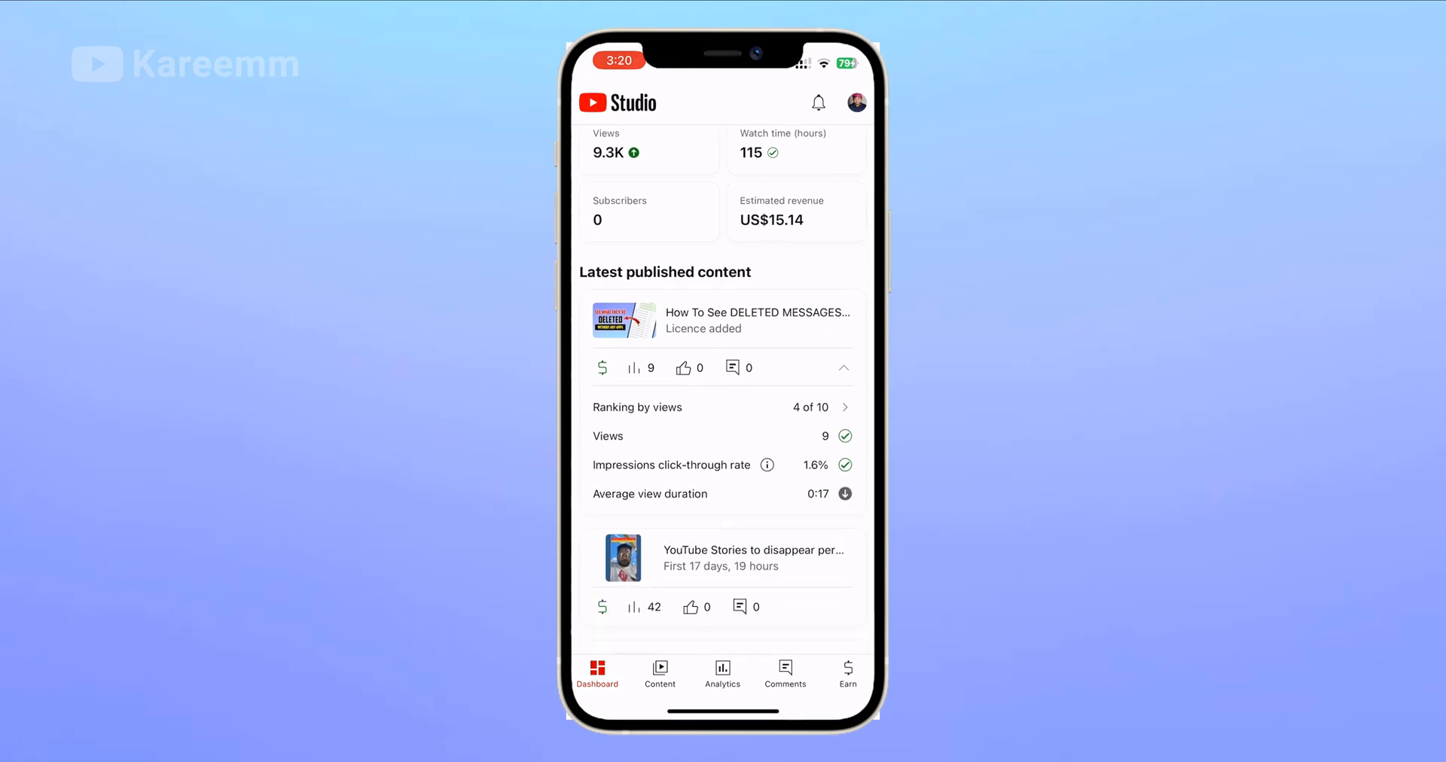
scroll(down, 3)
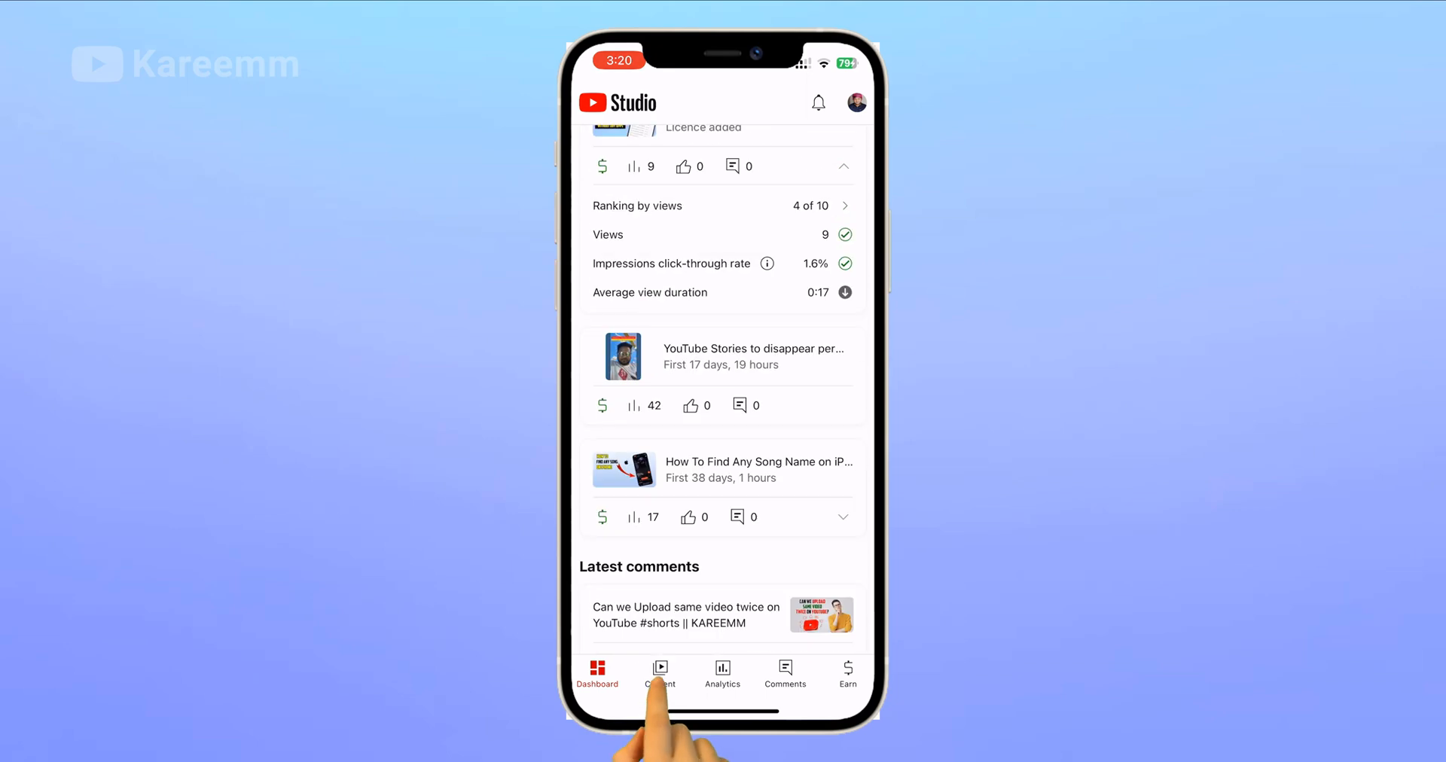
From Content, open the 'How To Remove All Subscriptions' video and go to its full analytics (279 views).
click(660, 672)
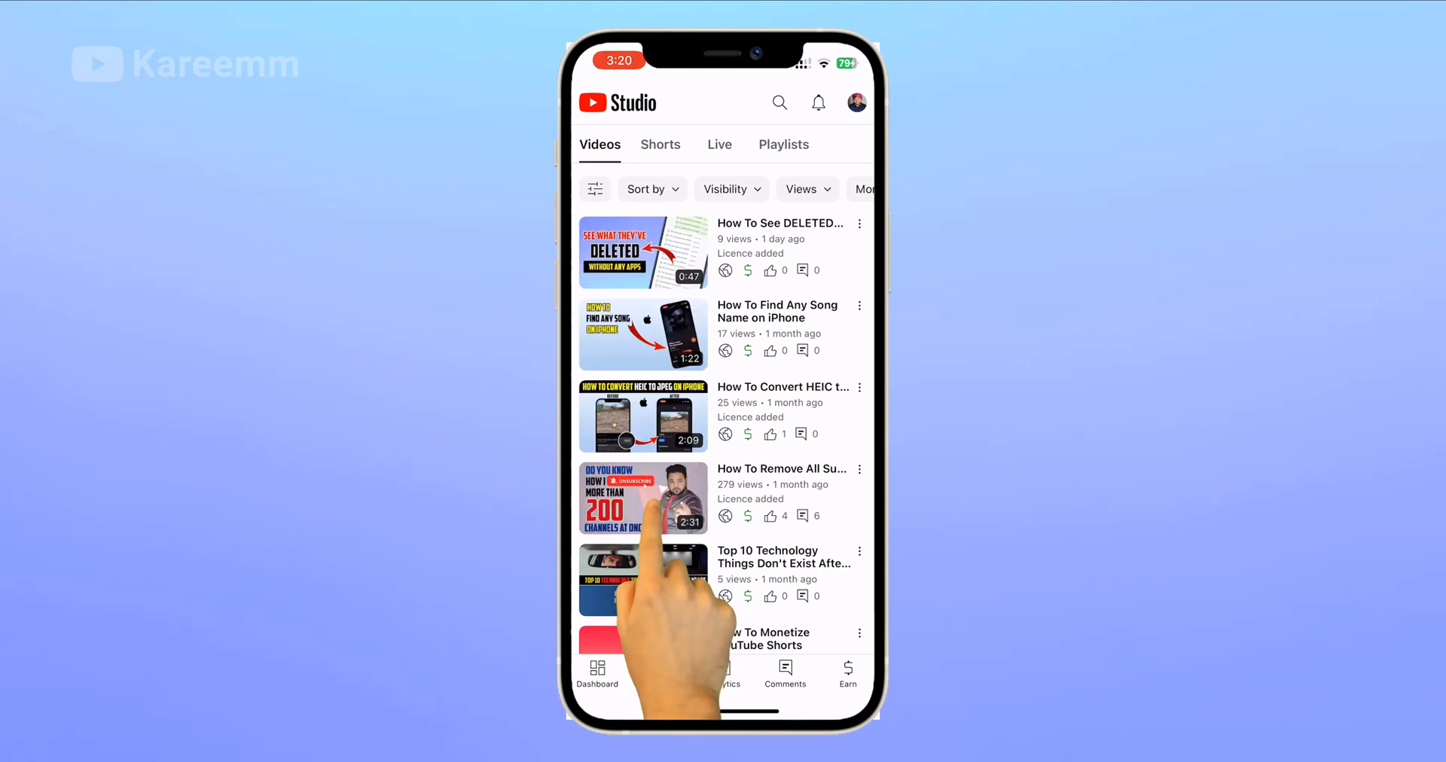
click(644, 497)
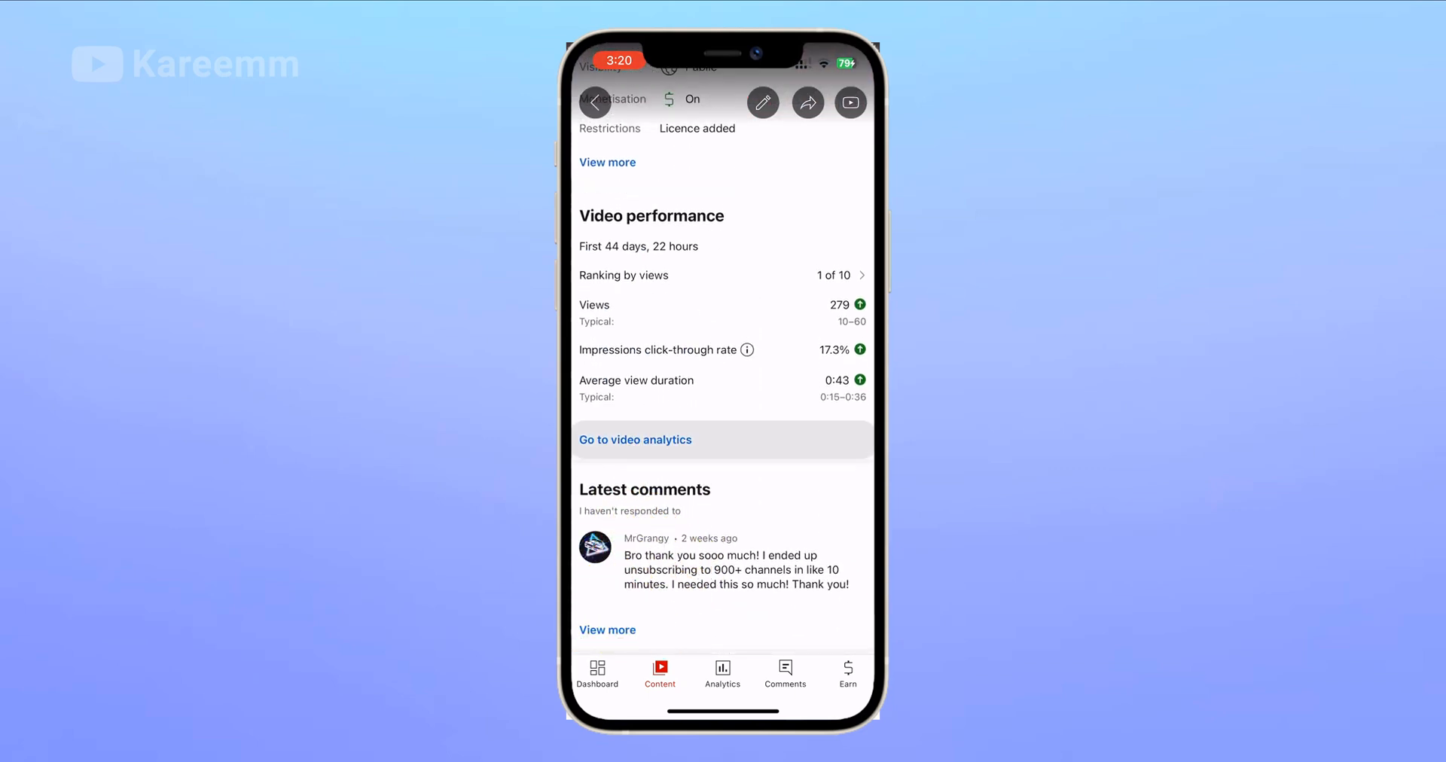
click(634, 440)
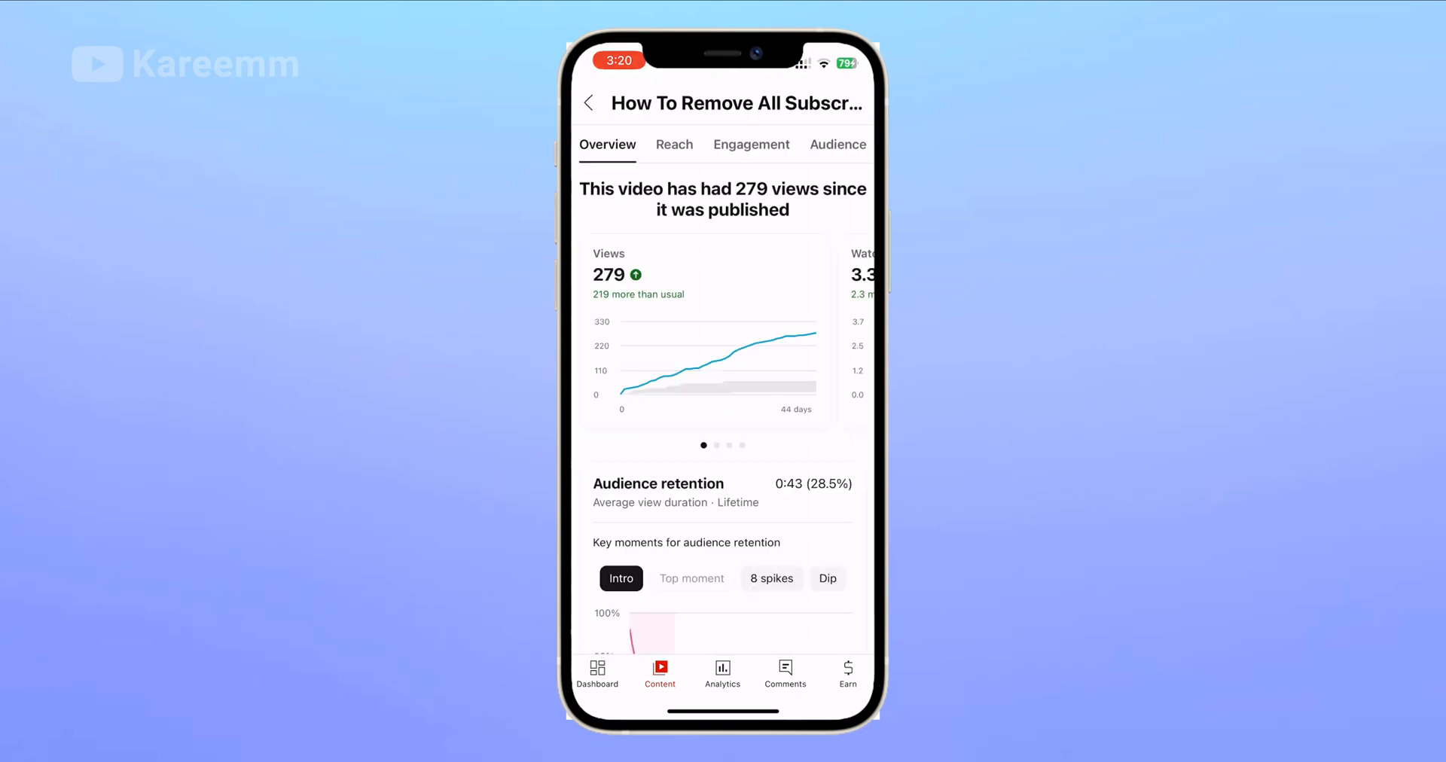